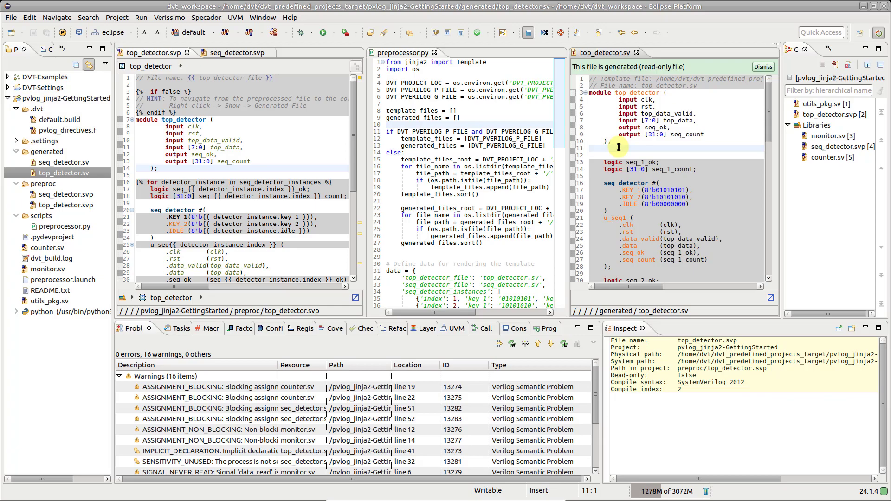
{"action": "mouse_move", "coordinate": [524, 102]}
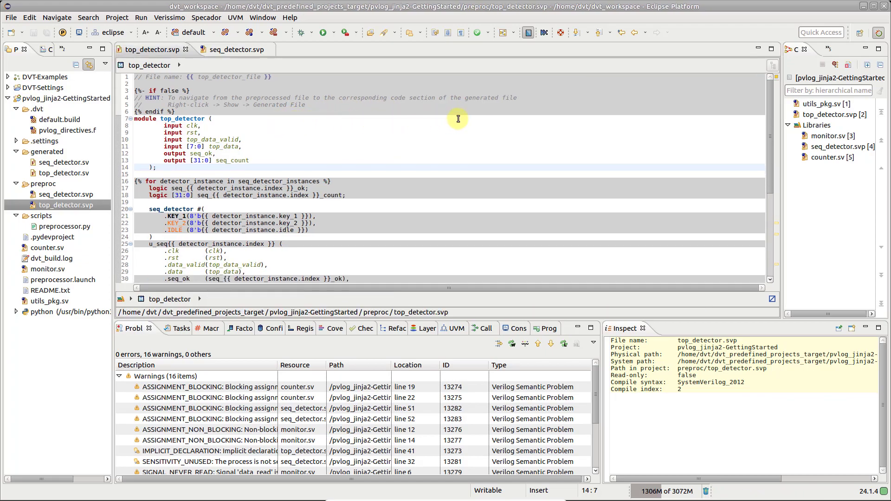
{"action": "mouse_move", "coordinate": [224, 114]}
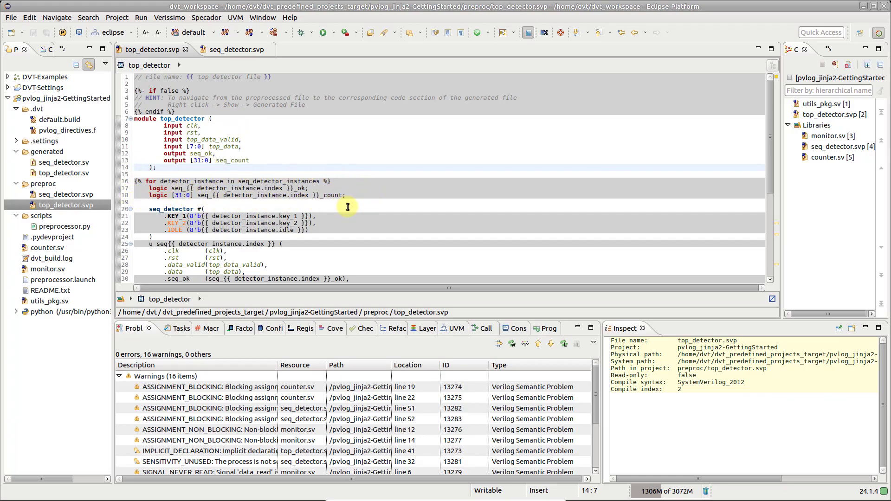
Step: Scroll to the bottom of top_detector.svp and inspect the monitor's seq_count port connection
{"action": "scroll", "scroll_direction": "down", "scroll_amount": 3}
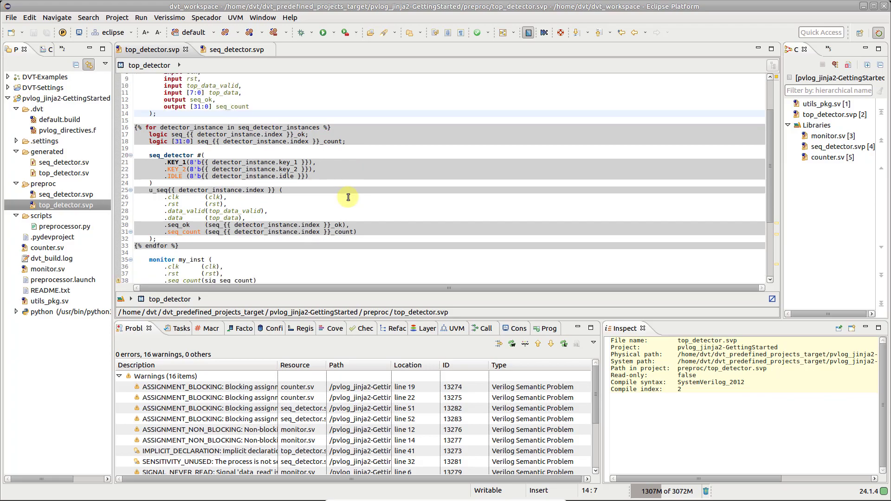
{"action": "scroll", "scroll_direction": "down", "scroll_amount": 3}
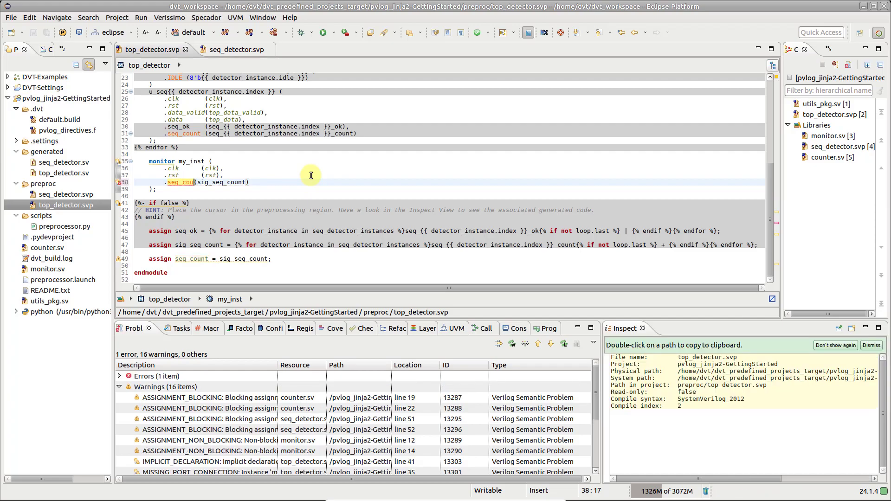
{"action": "left_click", "coordinate": [183, 182]}
{"action": "type", "text": "nt"}
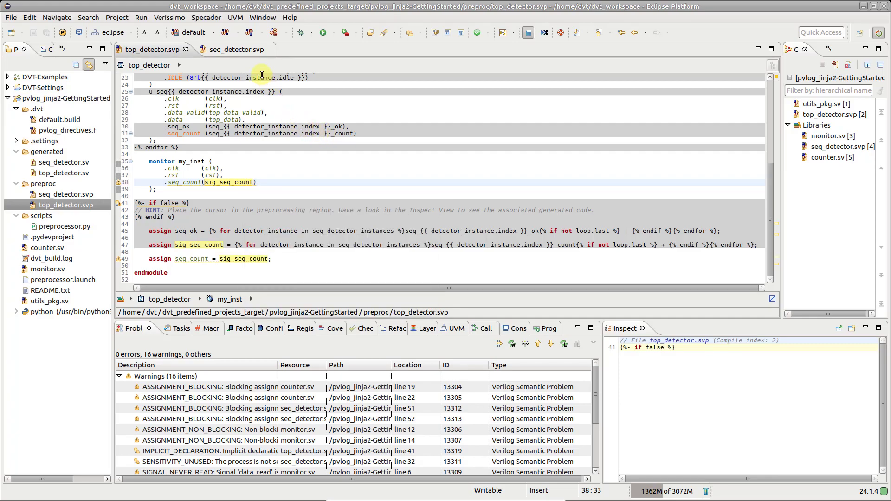
Step: In seq_detector.svp, jump to the declaration of data and find data_valid's usages
{"action": "left_click", "coordinate": [225, 49]}
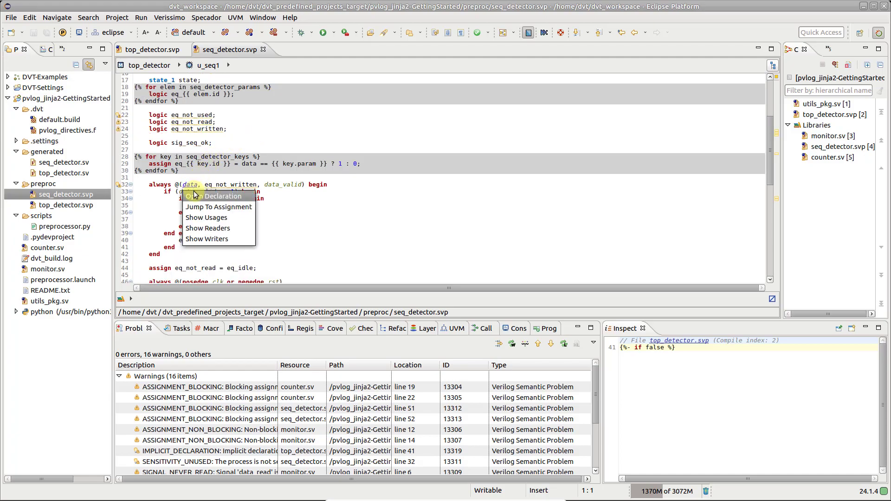
{"action": "left_click", "coordinate": [213, 195]}
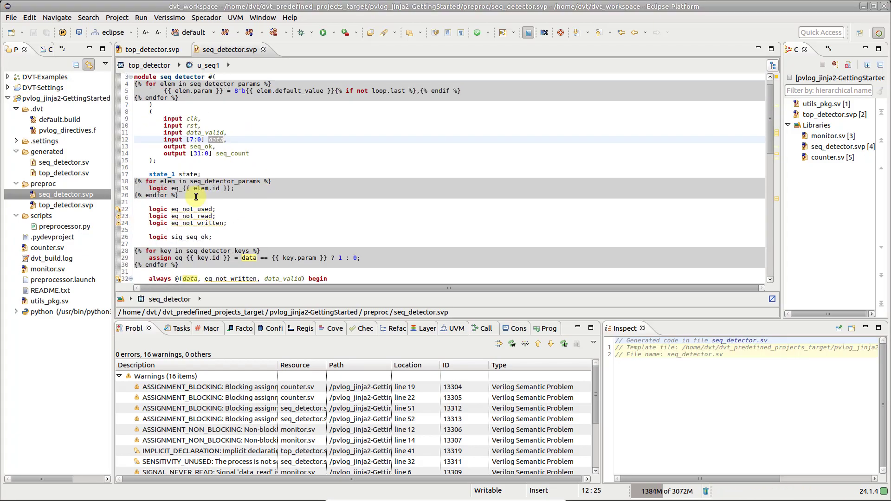
{"action": "scroll", "scroll_direction": "down", "scroll_amount": 3}
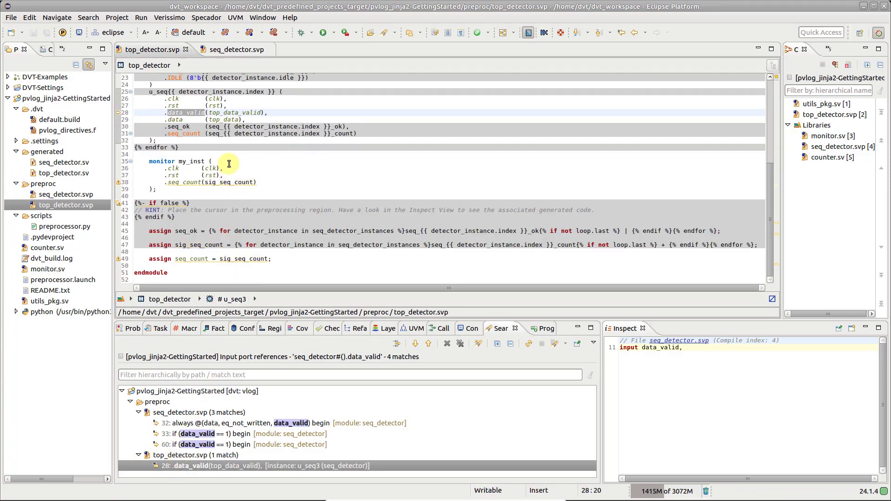
Step: Inspect the generated assign-block code, then select the rst connection inside the instance loop
{"action": "left_click", "coordinate": [177, 216]}
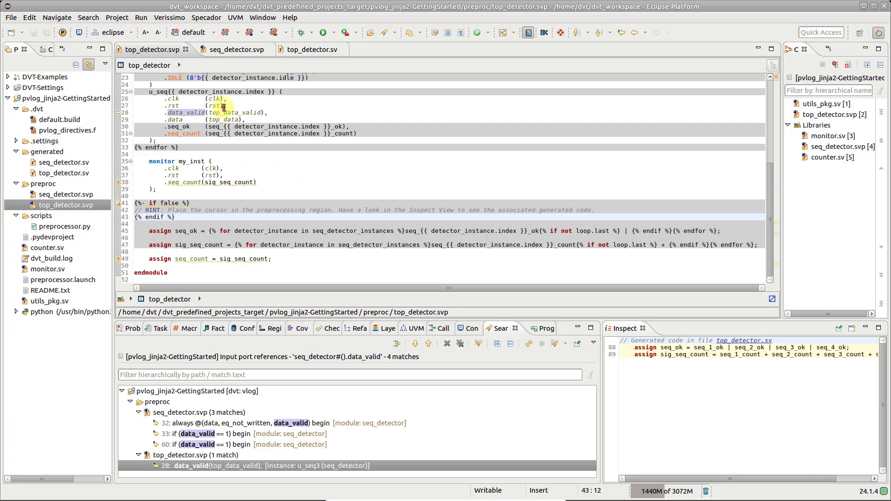
{"action": "left_click", "coordinate": [223, 106]}
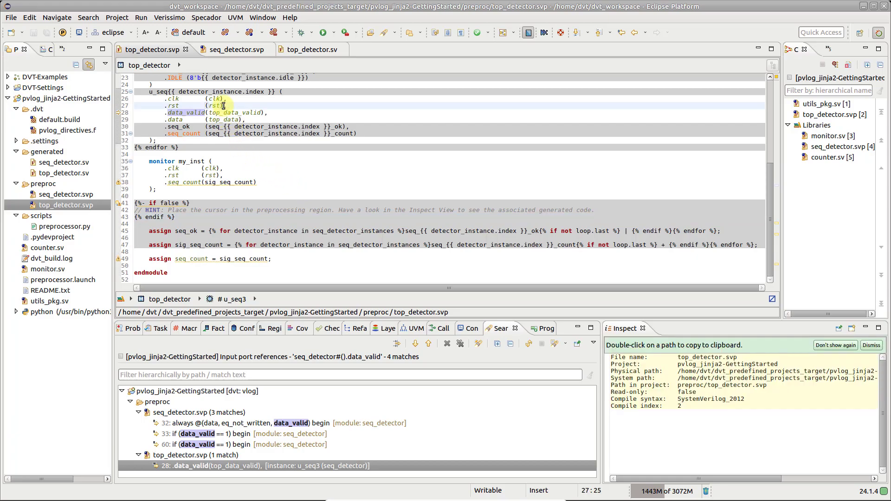
Step: Show the generated top_detector.sv and dismiss the 'saving generated files not supported' error
{"action": "right_click", "coordinate": [224, 106]}
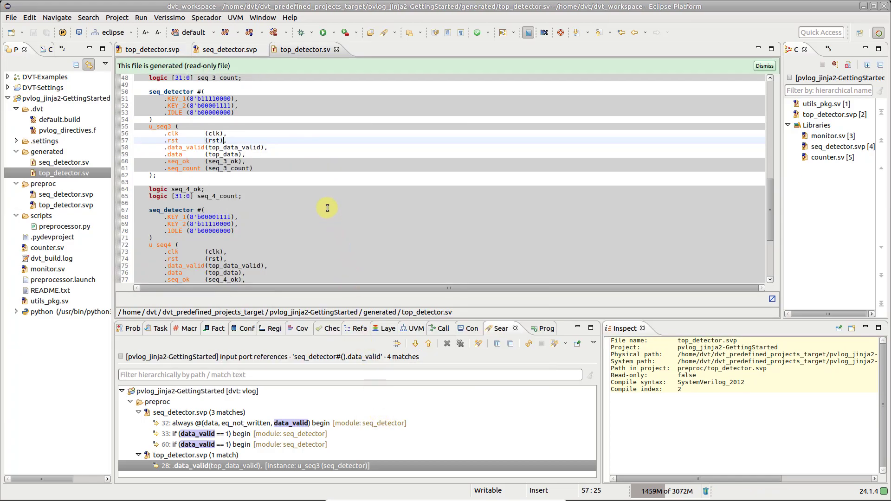
{"action": "mouse_move", "coordinate": [277, 172]}
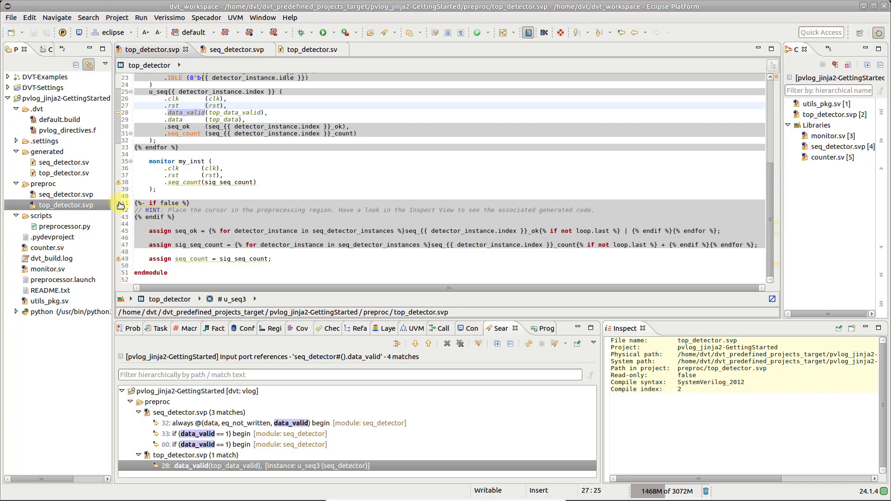
{"action": "mouse_move", "coordinate": [120, 205]}
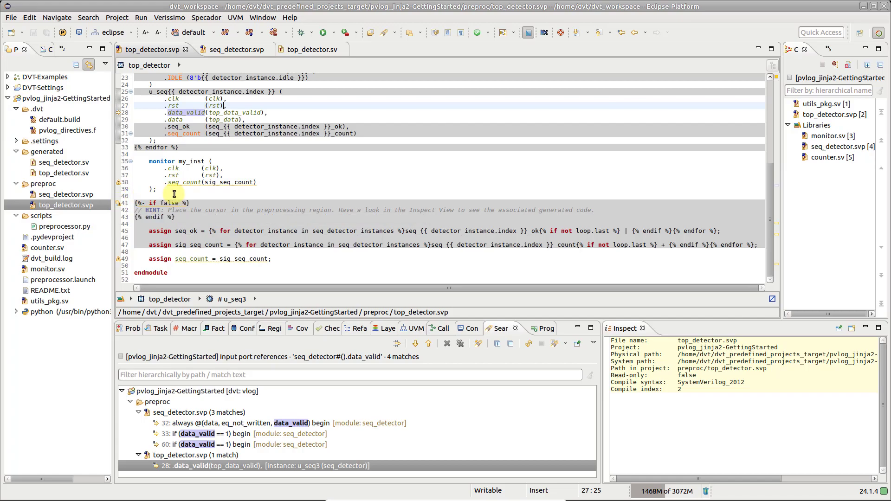
{"action": "mouse_move", "coordinate": [277, 83]}
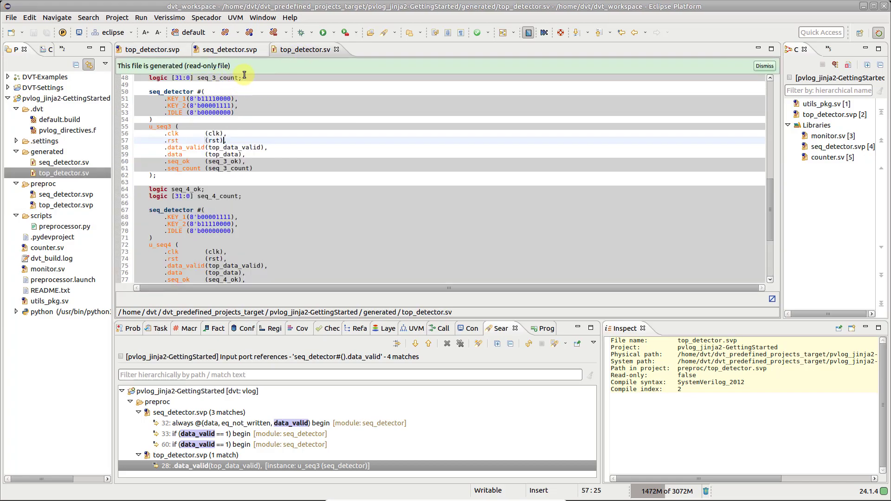
{"action": "mouse_move", "coordinate": [252, 136]}
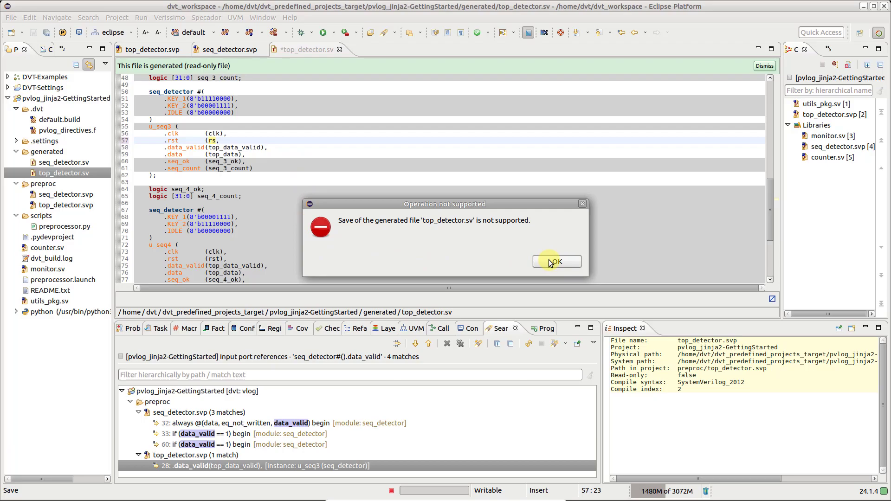
{"action": "left_click", "coordinate": [556, 261]}
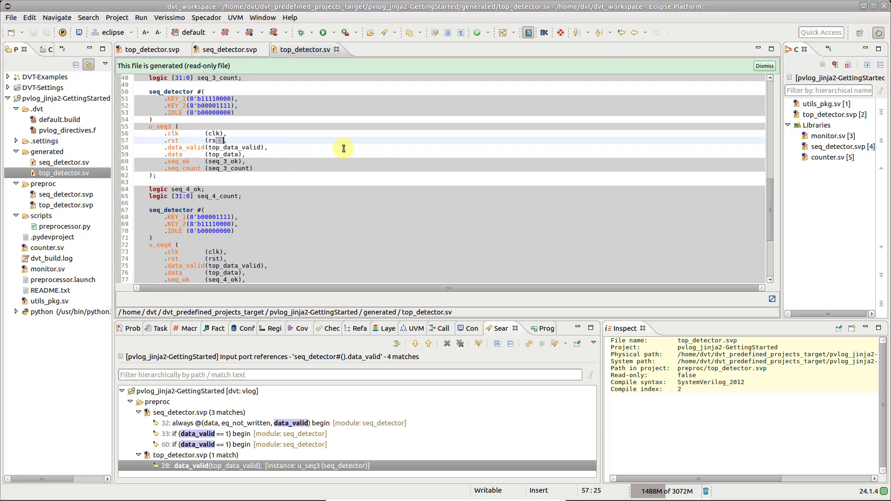
{"action": "left_click", "coordinate": [68, 130]}
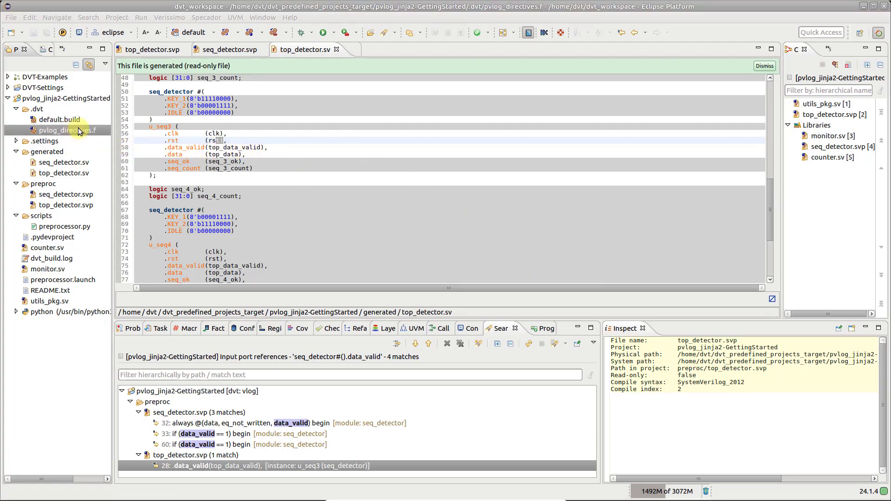
Step: Open .dvt/pvlog_directives.f from the Project Explorer
{"action": "double_click", "coordinate": [68, 130]}
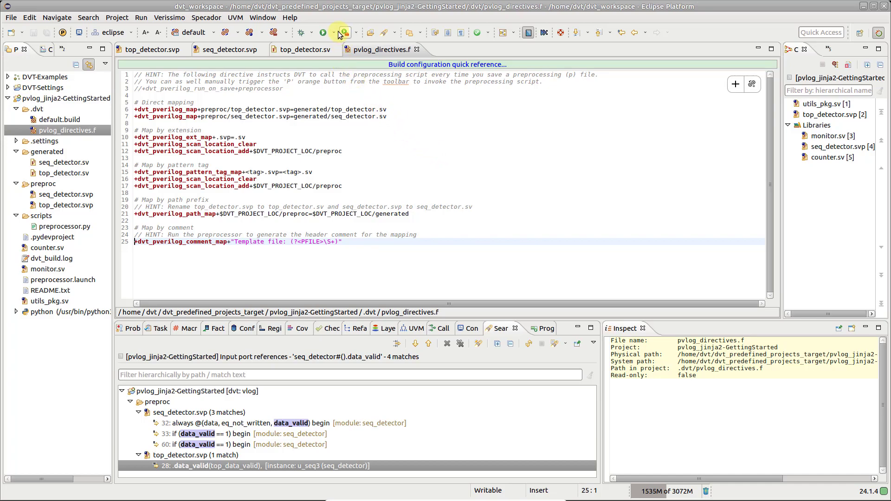
{"action": "left_click", "coordinate": [340, 32]}
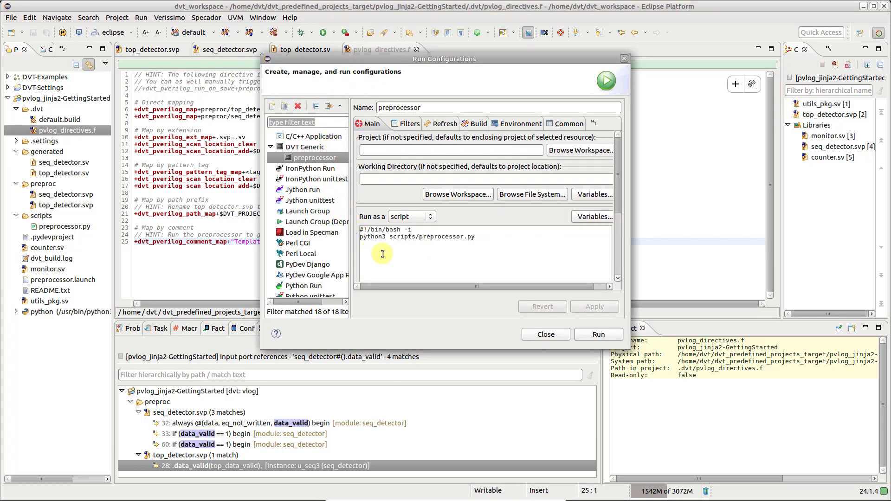
{"action": "mouse_move", "coordinate": [523, 326]}
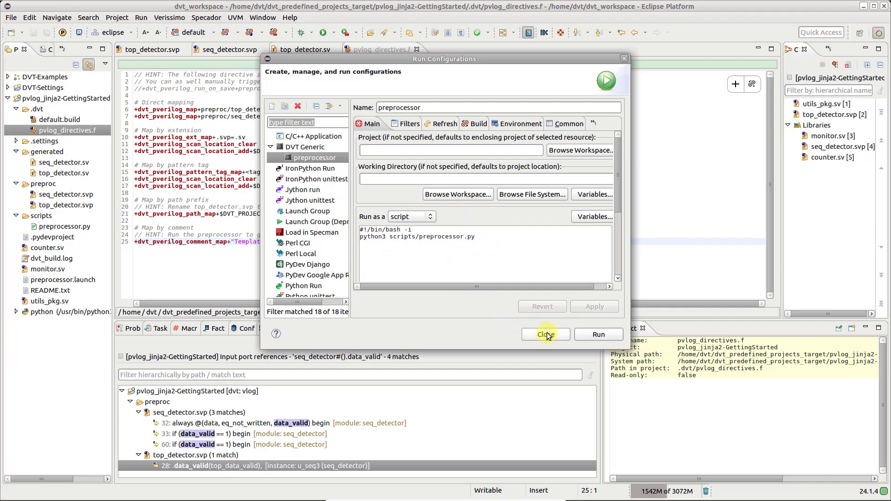
{"action": "left_click", "coordinate": [545, 335]}
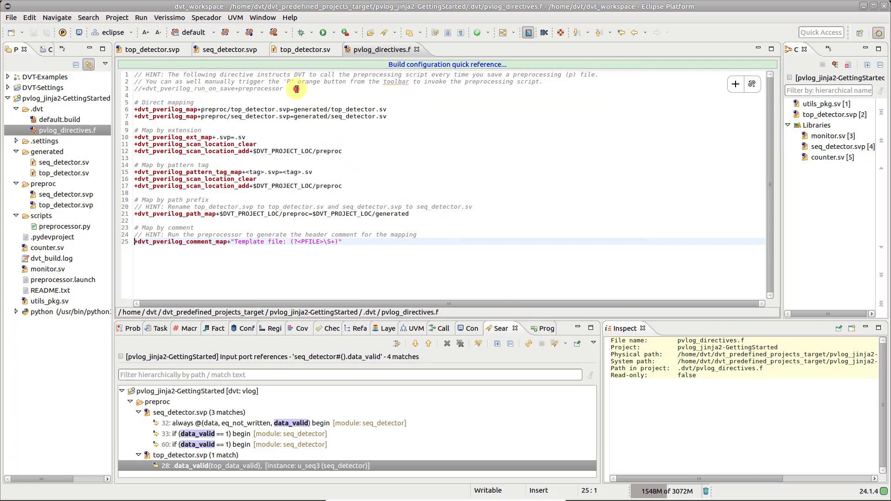
Step: Enable +dvt_pverilog_run_on_save+preprocessor, save, and return to top_detector.svp
{"action": "type", "text": "preprocessor"}
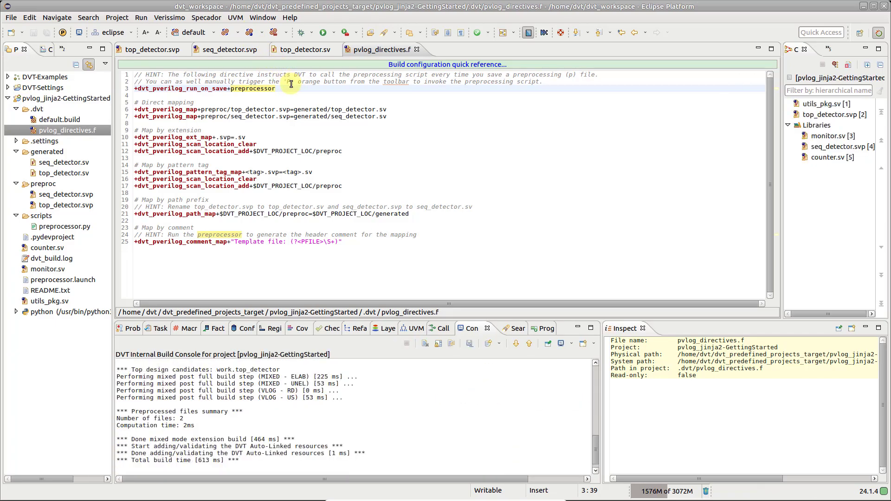
{"action": "left_click", "coordinate": [149, 50]}
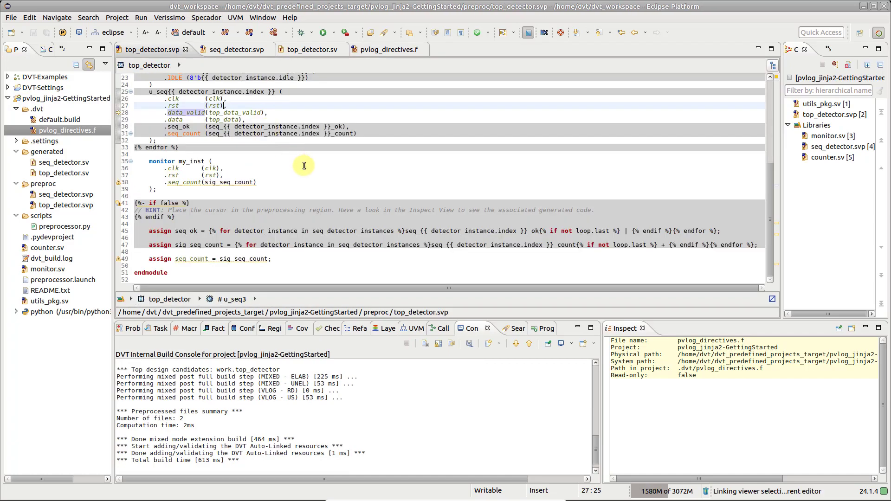